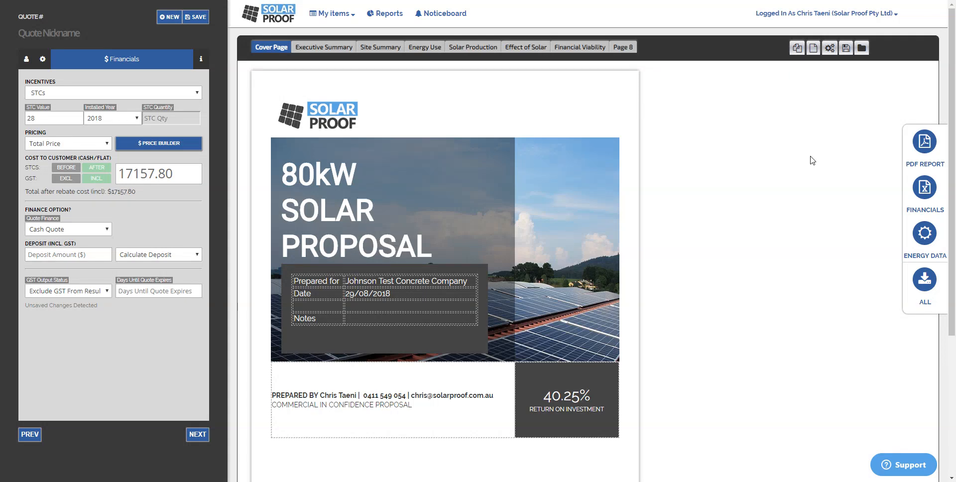
mouse_move(806, 150)
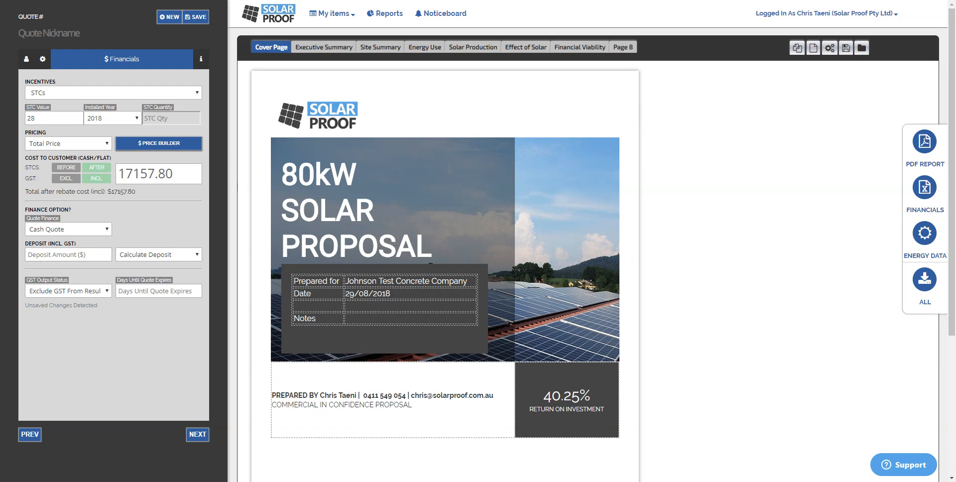
mouse_move(813, 48)
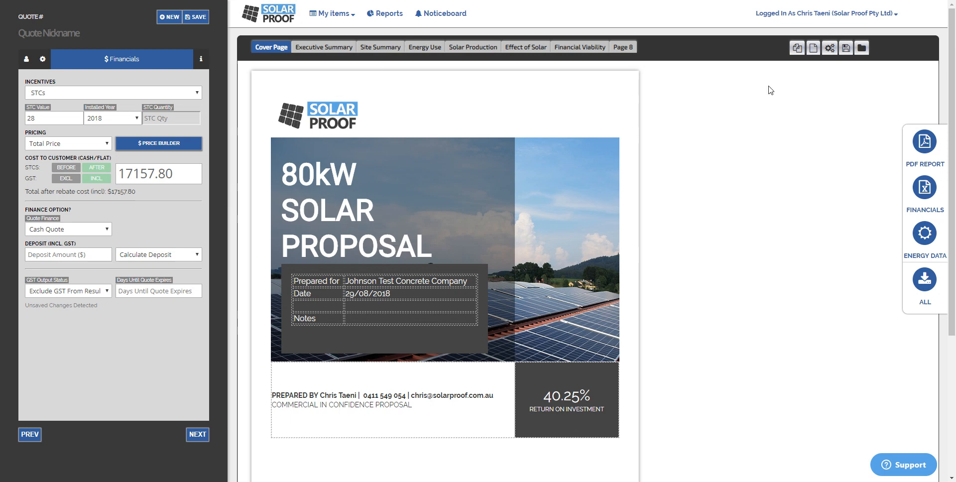
Step: Open Settings from the account menu and show the Systems price builder
click(825, 14)
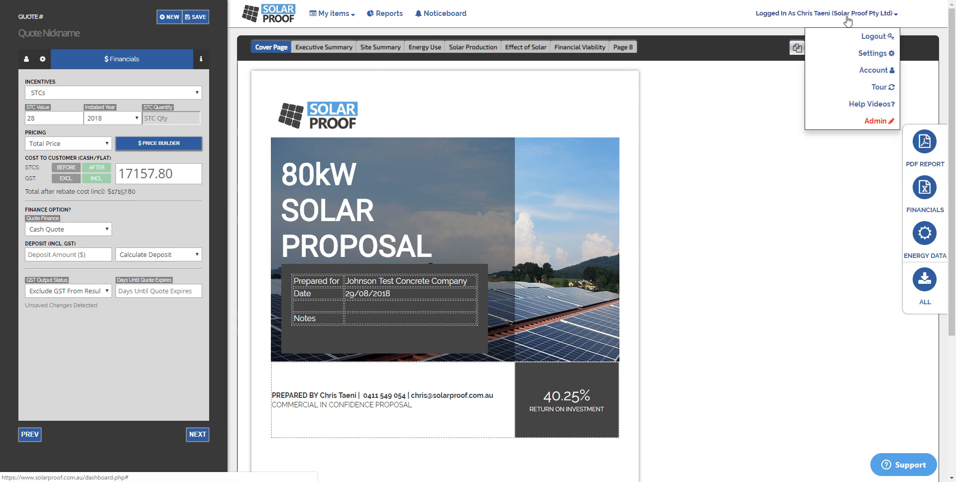
mouse_move(874, 54)
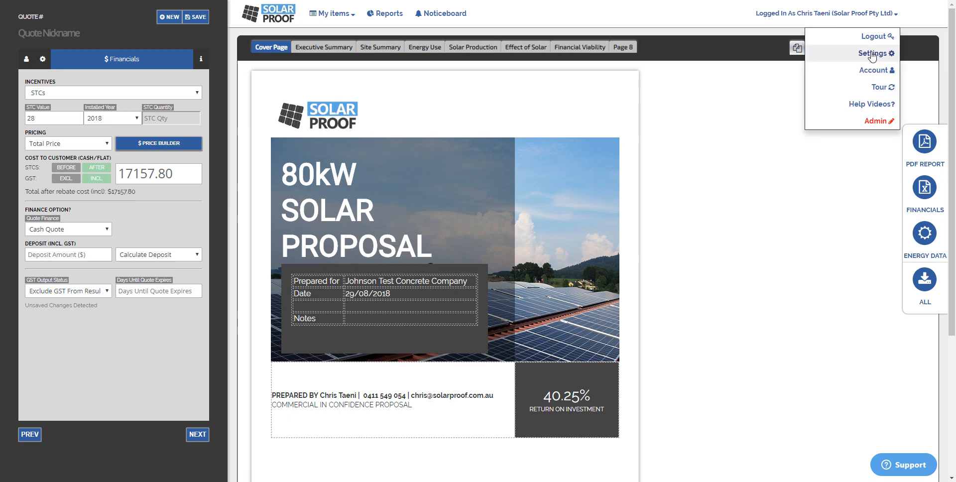
click(872, 53)
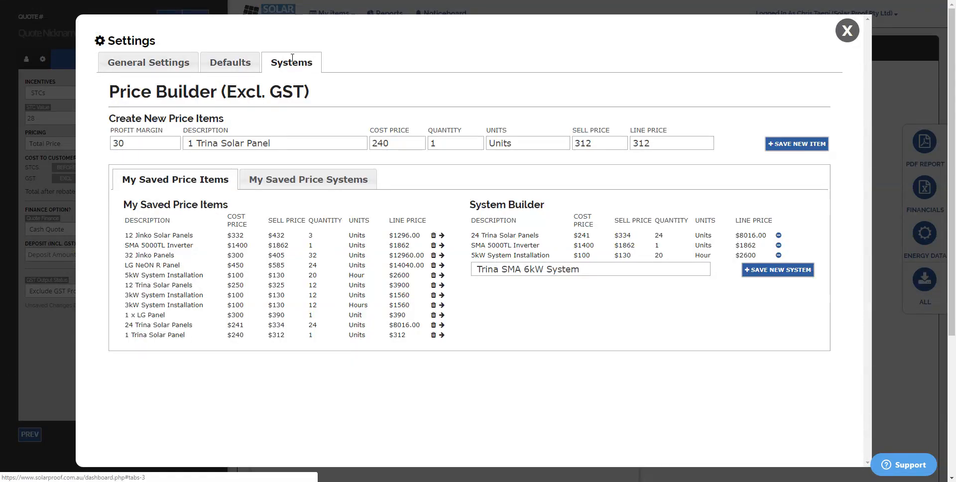
mouse_move(148, 63)
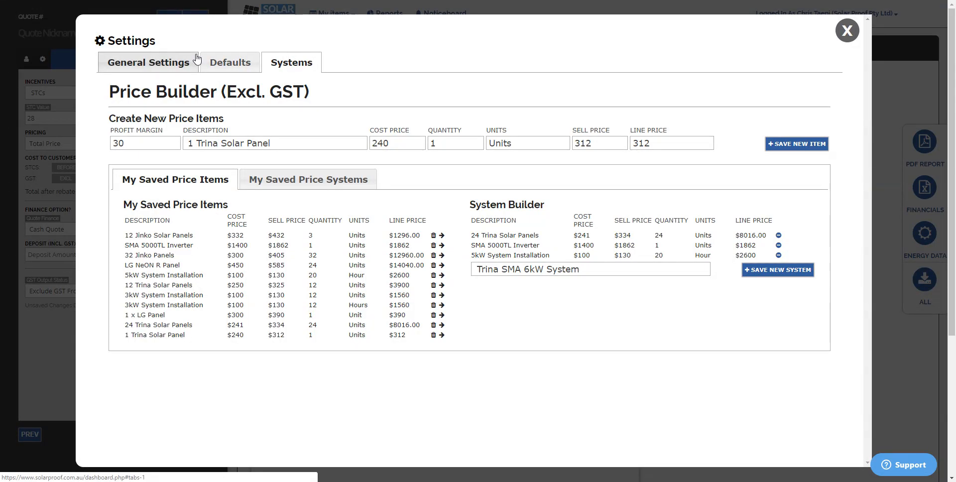
click(291, 62)
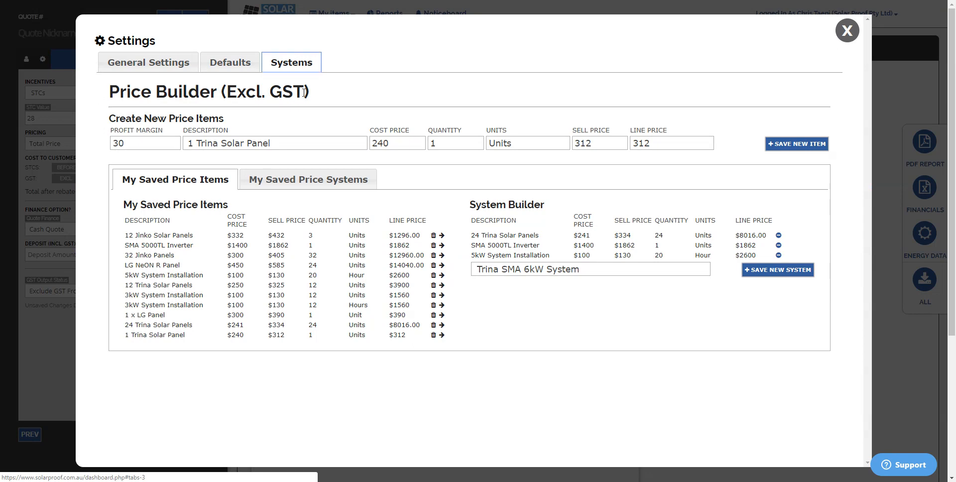
double_click(266, 92)
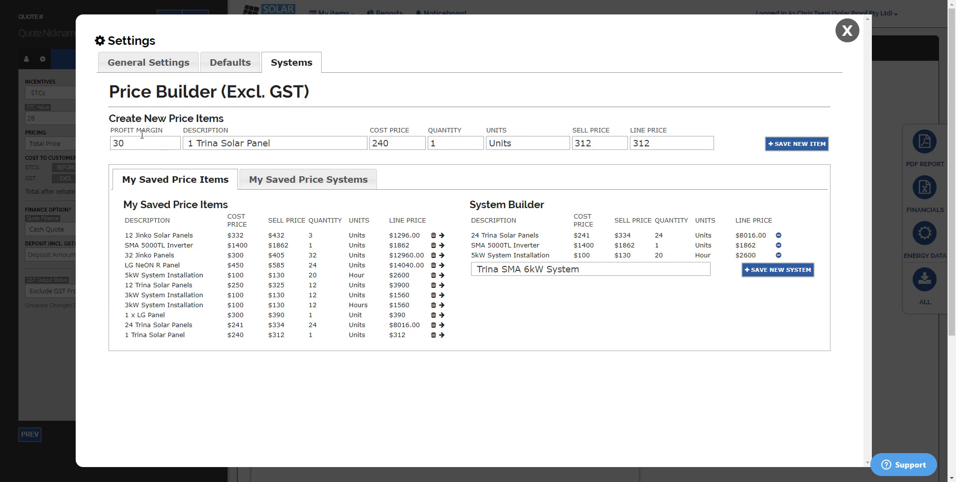
Step: Fill in a new item '30 Trina Solar Panels (300W)' with cost 300 and quantity 30
click(145, 143)
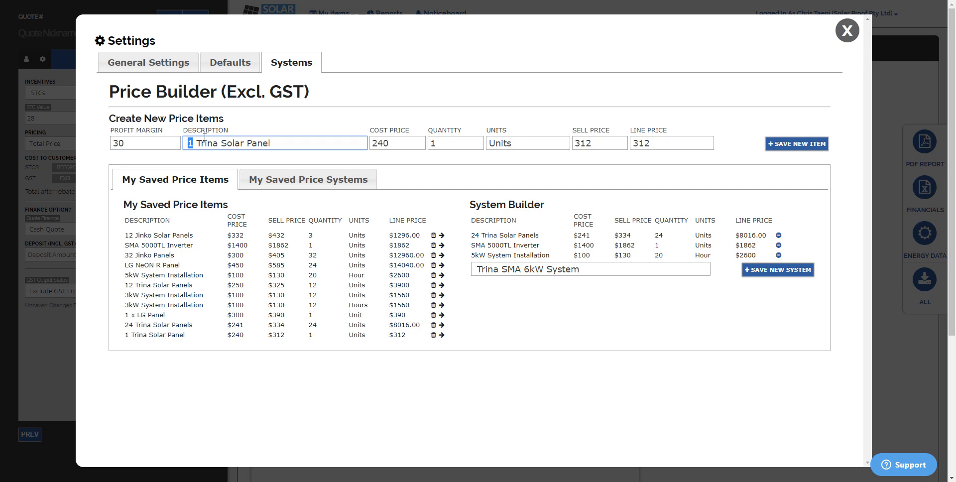
text(30)
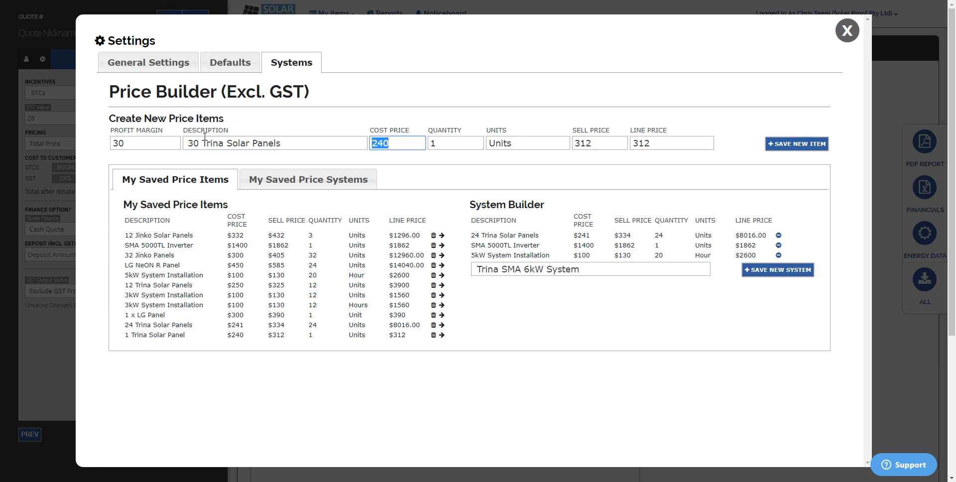
click(455, 143)
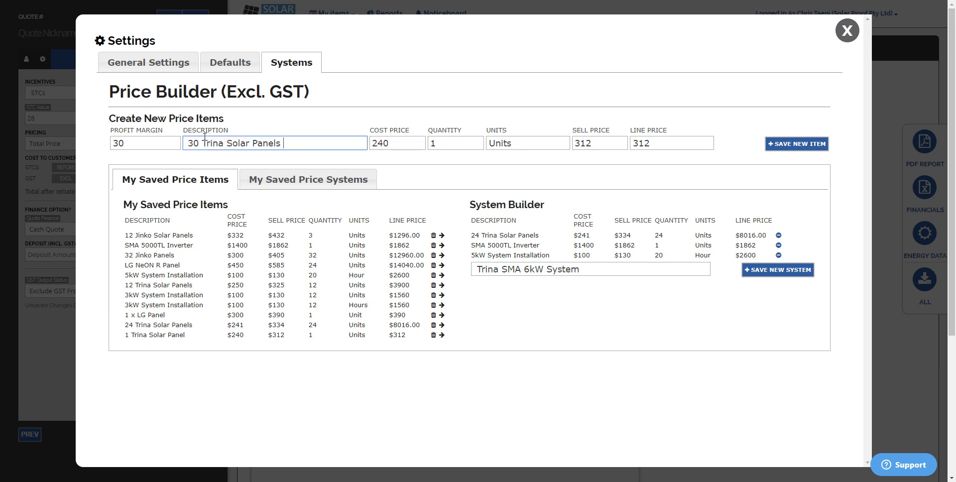
text((300W)
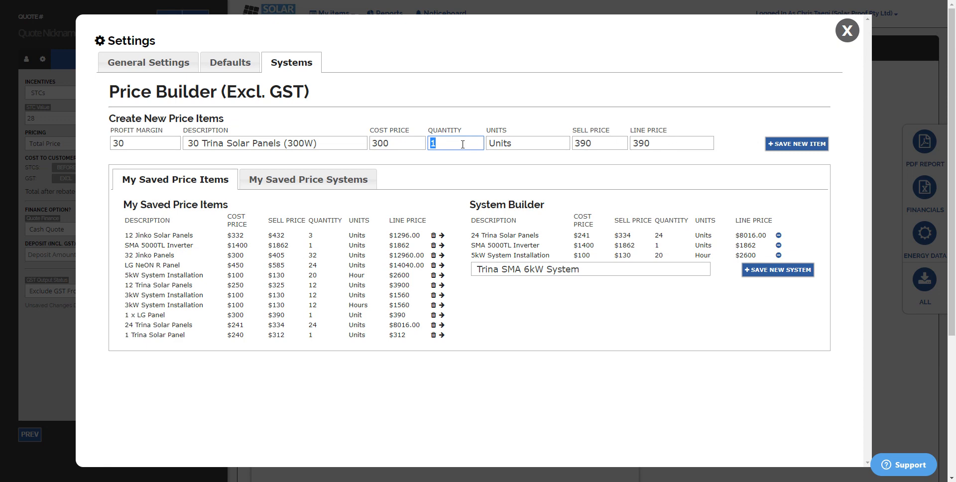
text(30)
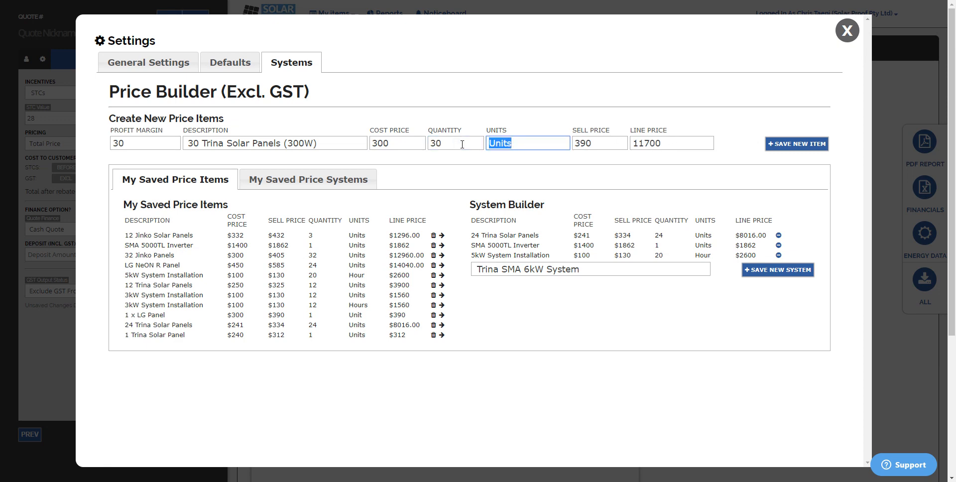
mouse_move(796, 143)
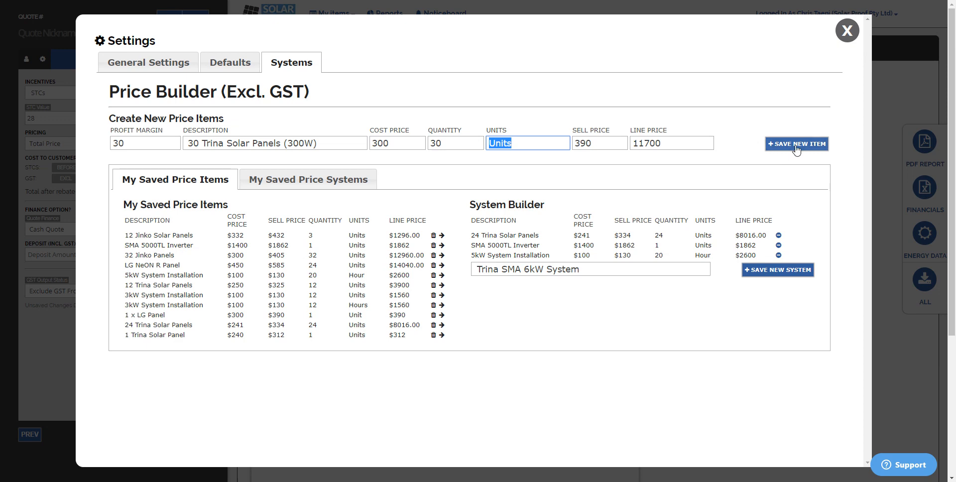
Step: Save the 30 Trina Solar Panels (300W) item with its $11,700 line price
click(797, 144)
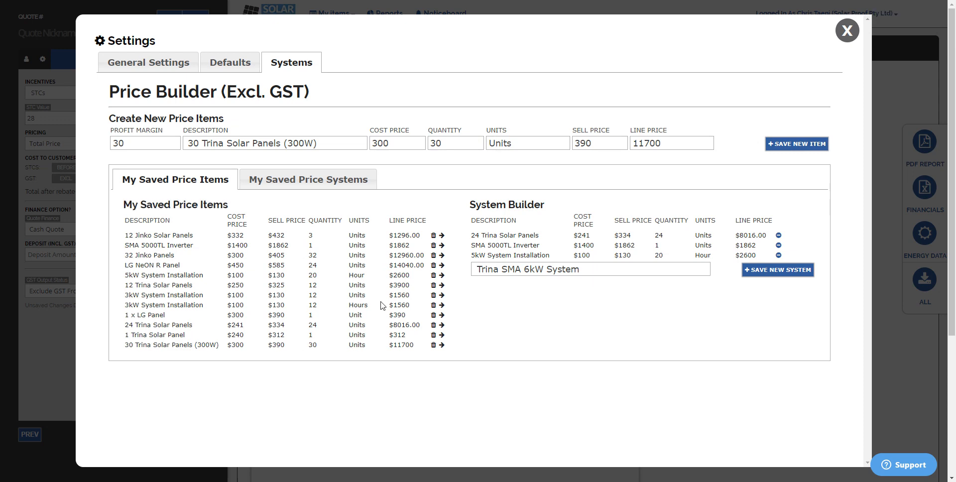
mouse_move(393, 300)
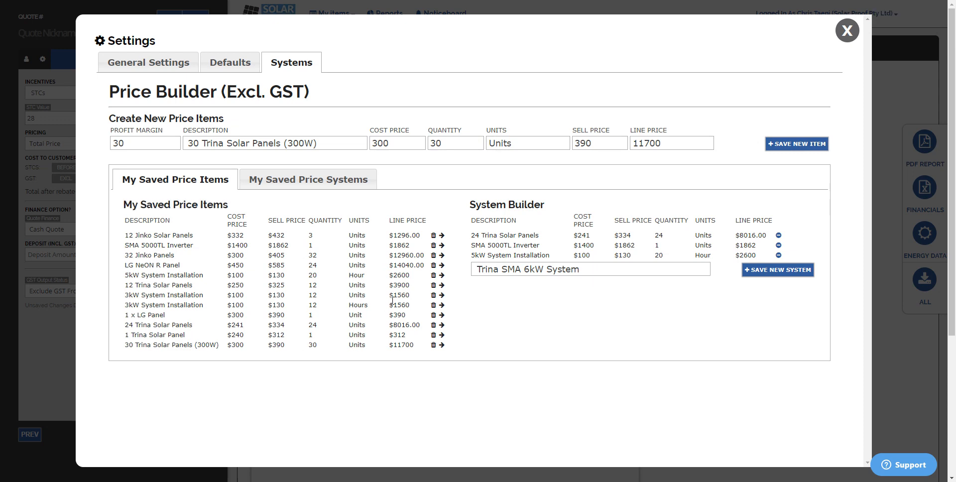
mouse_move(485, 209)
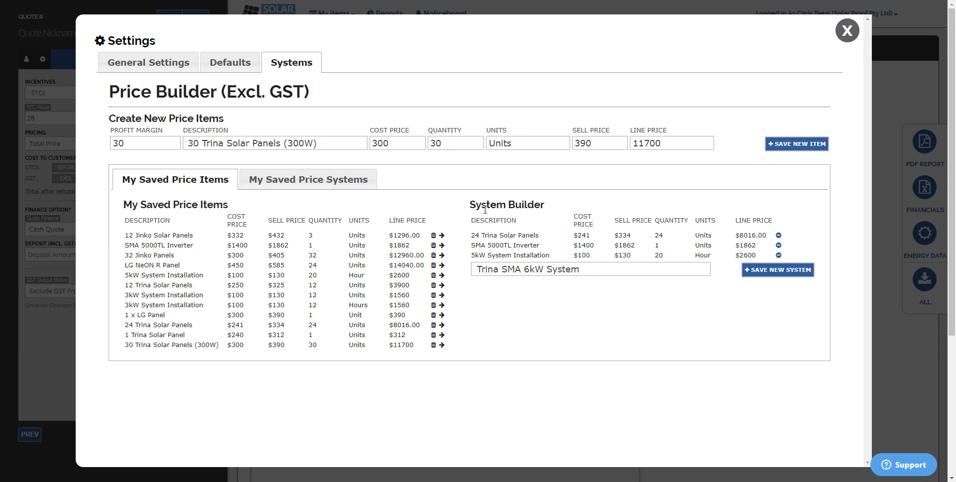
mouse_move(562, 241)
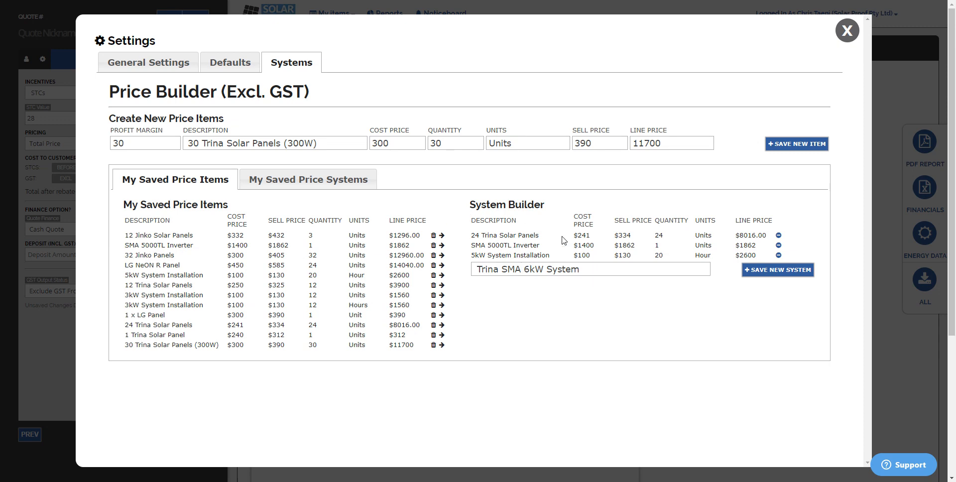
mouse_move(323, 333)
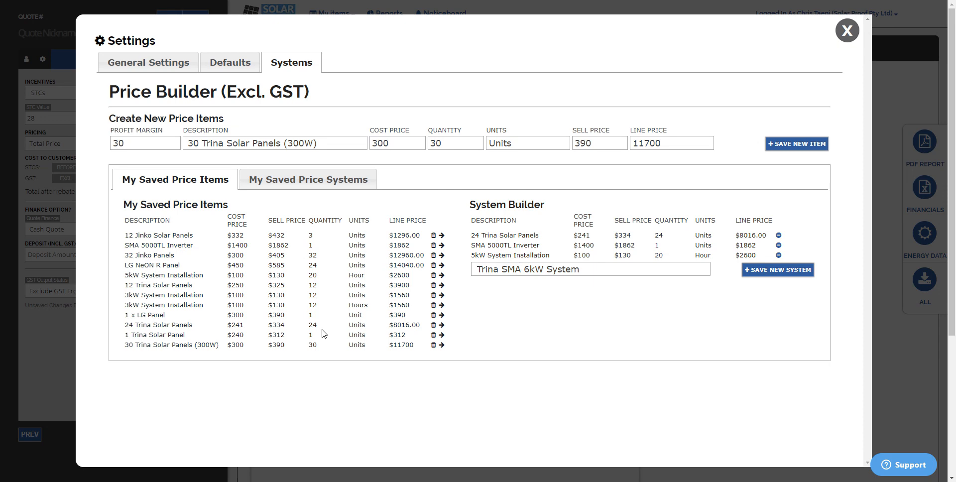
mouse_move(44, 150)
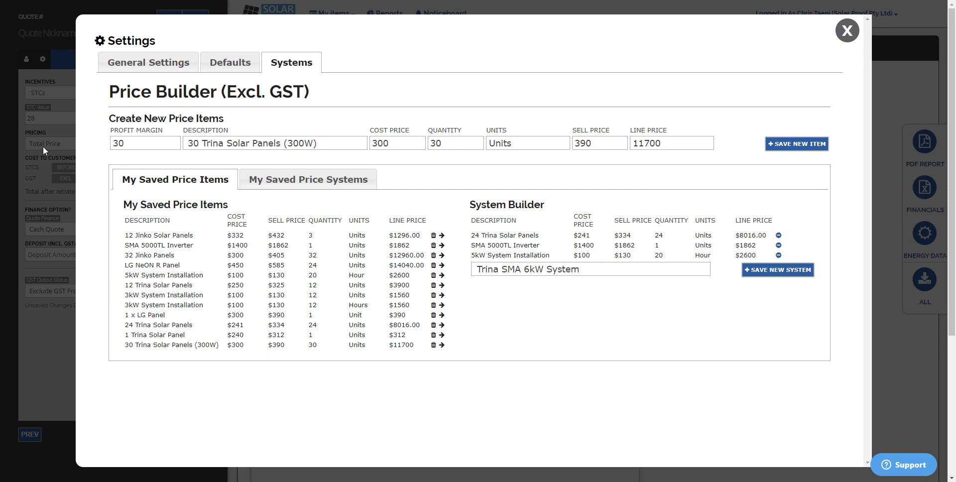
mouse_move(37, 188)
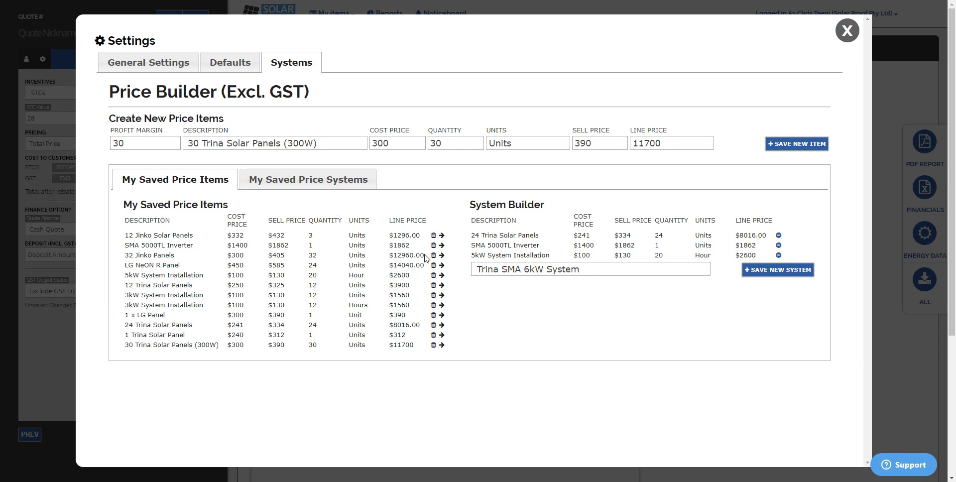
Step: Remove the old panels and 5kW installation, then add 30 Trina Solar Panels (300W)
click(590, 269)
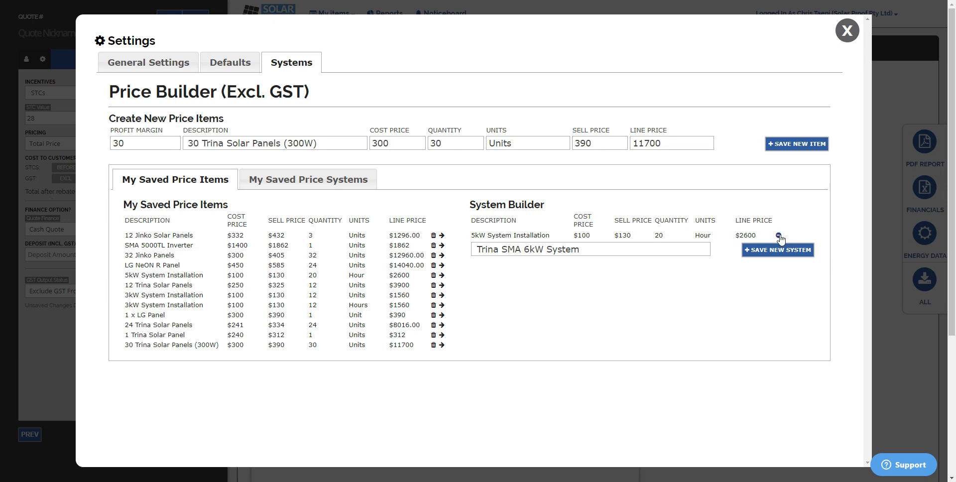
click(782, 238)
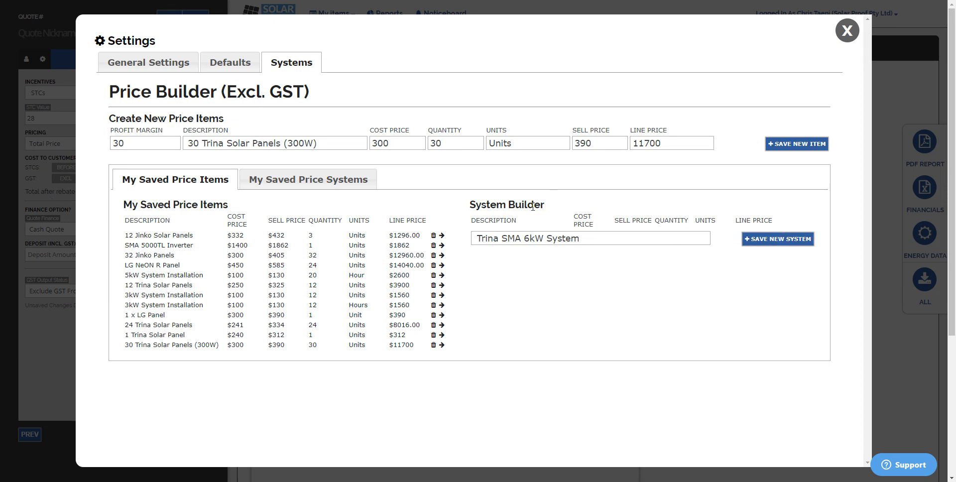
mouse_move(441, 345)
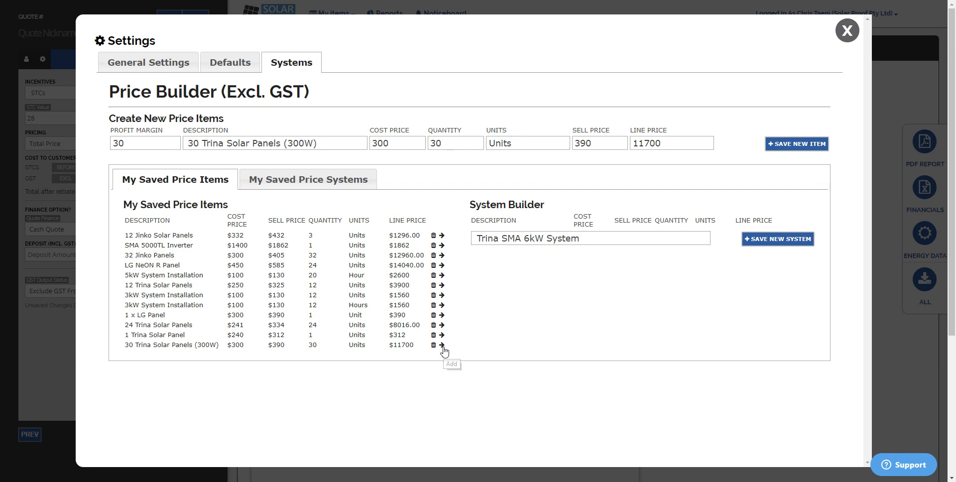
click(441, 345)
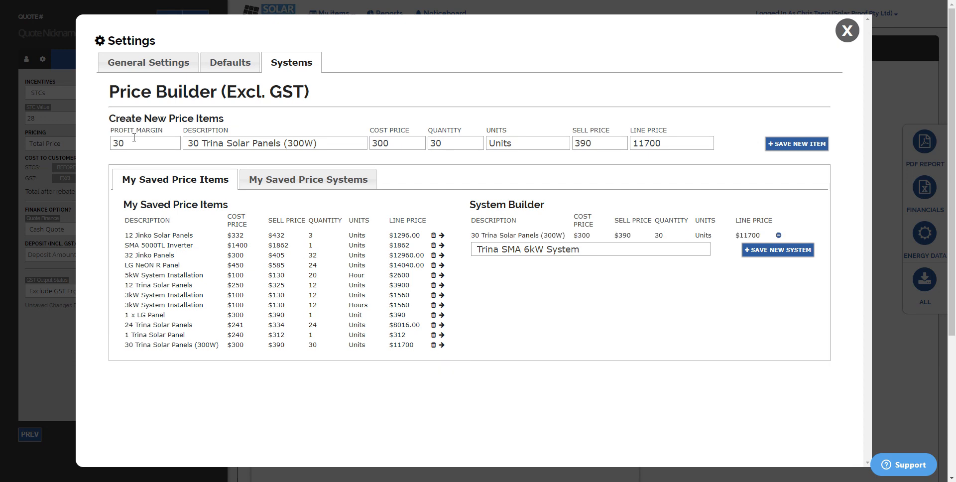
Step: Create and save a 10kW SMA Inverter price item, cost 3000, quantity 1
text(9)
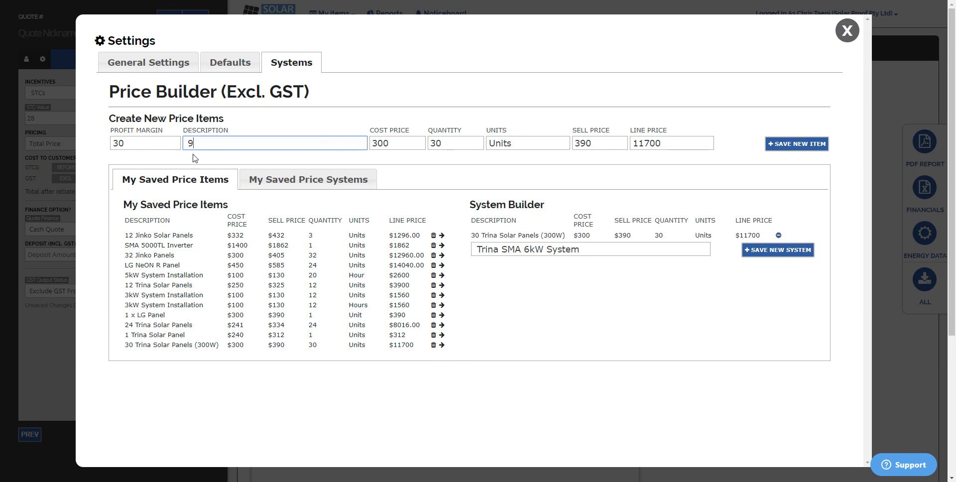
text(10kW)
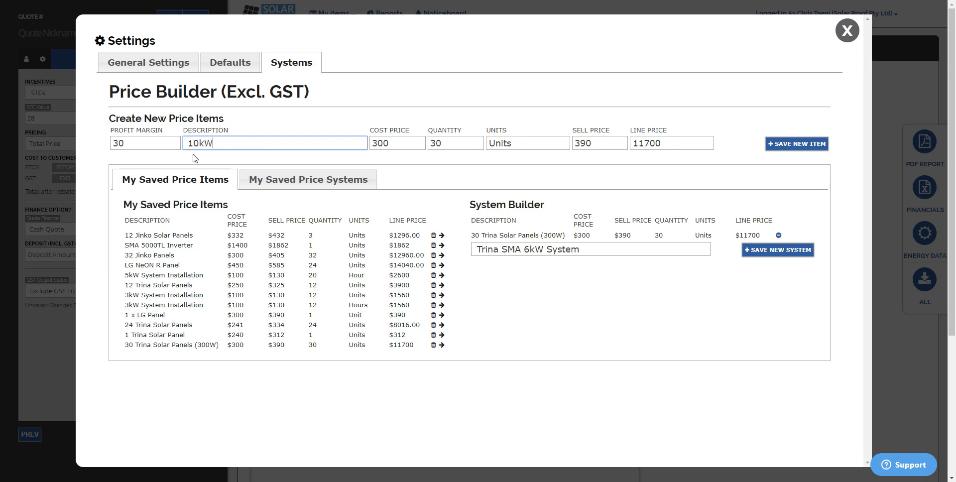
text(SMA Inverter)
click(397, 143)
text(0)
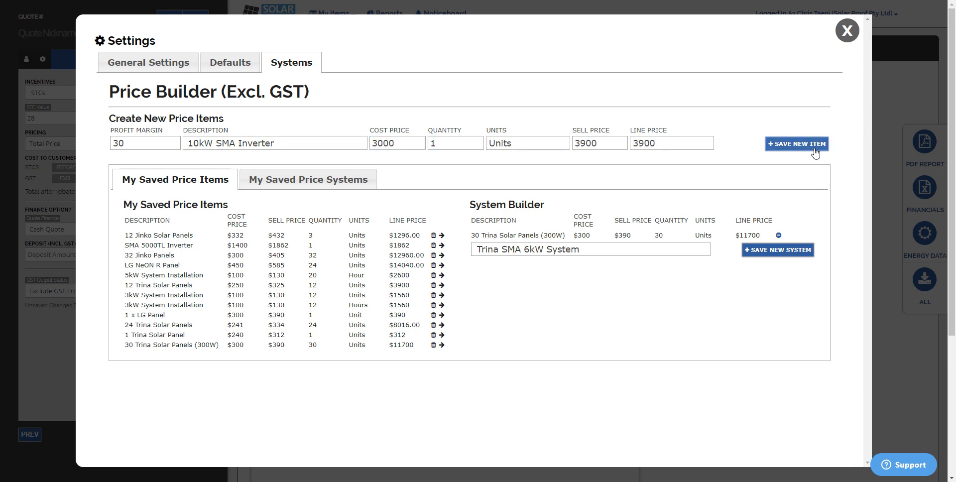
click(796, 144)
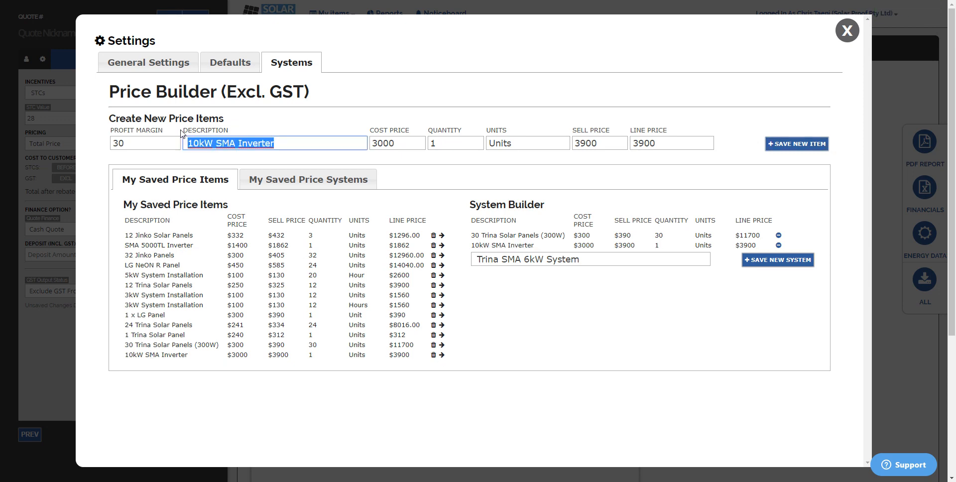
Step: Save a 10kW System Installation item for 25 Hours at $100 cost
text(10kW System)
click(398, 142)
text(100)
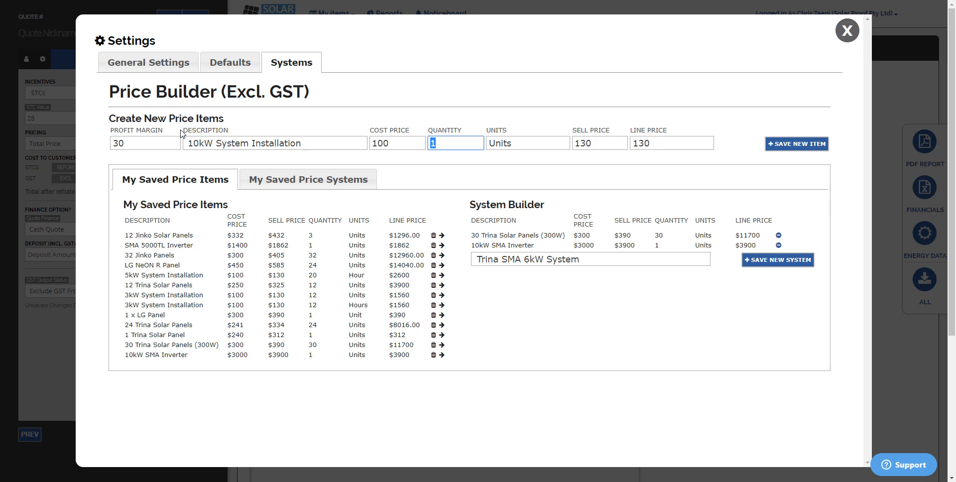
text(25)
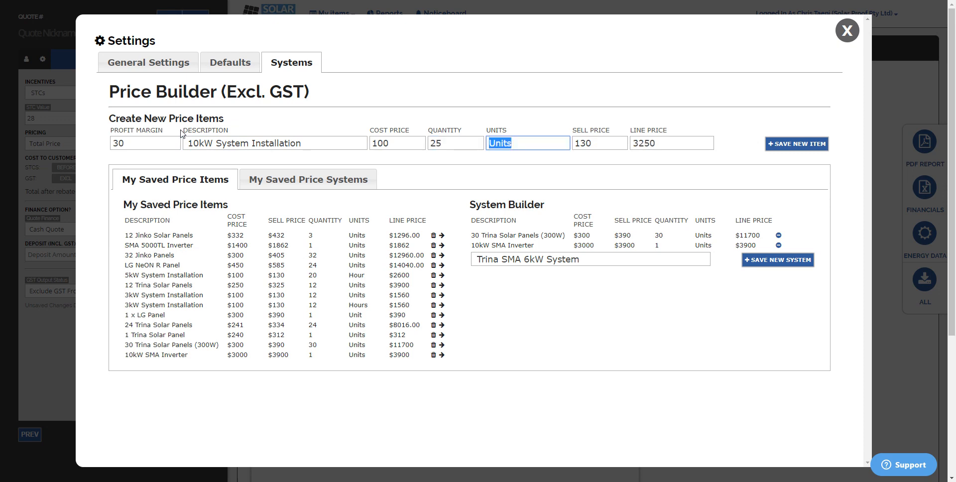
text(Hours)
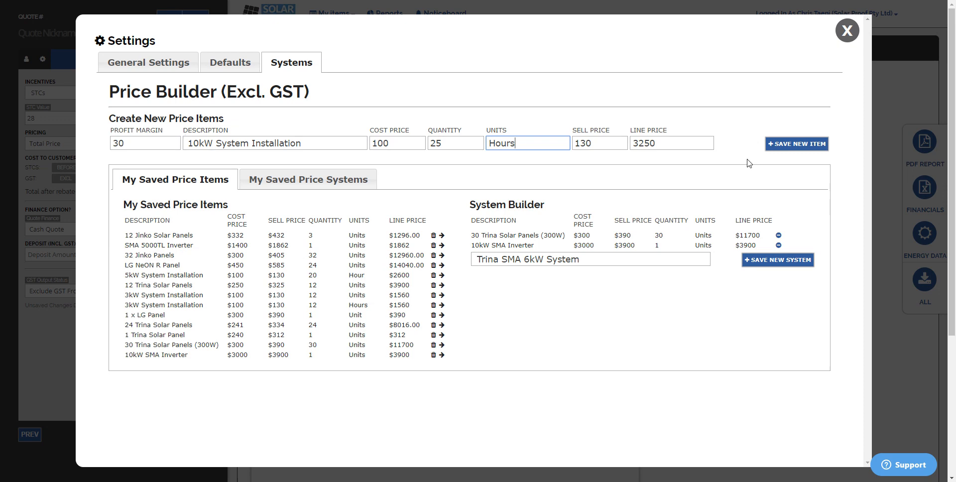
click(796, 144)
text(T)
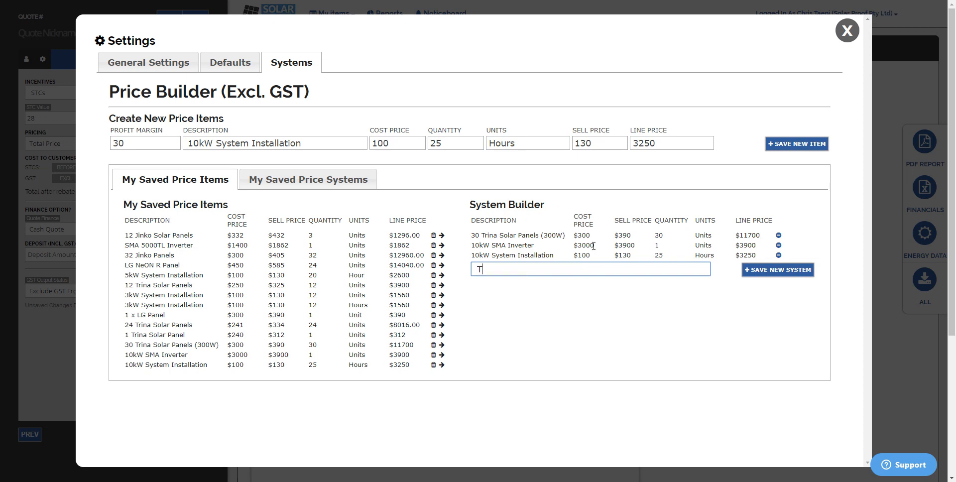
Step: Name the system 'Trina SMA 9kW With 10kW Inverter' and save it
text(rina SMA)
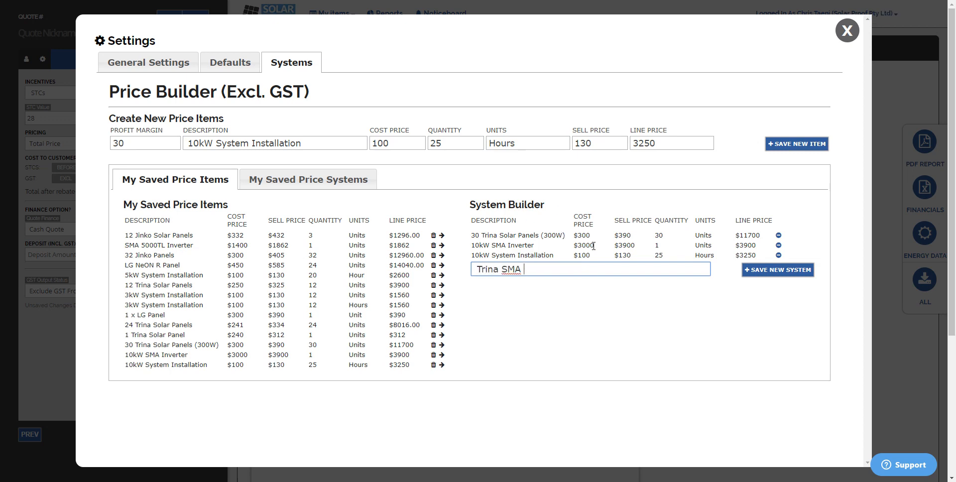
text(9kW)
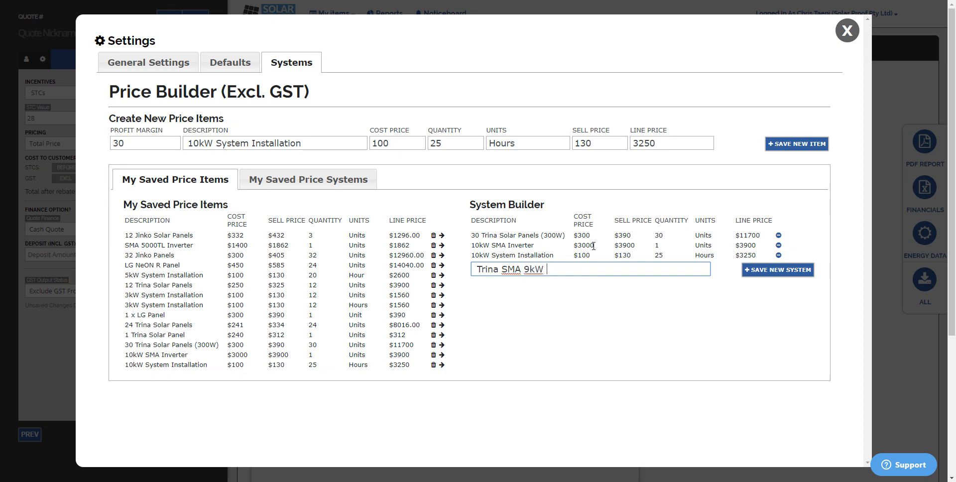
text(With 10kW)
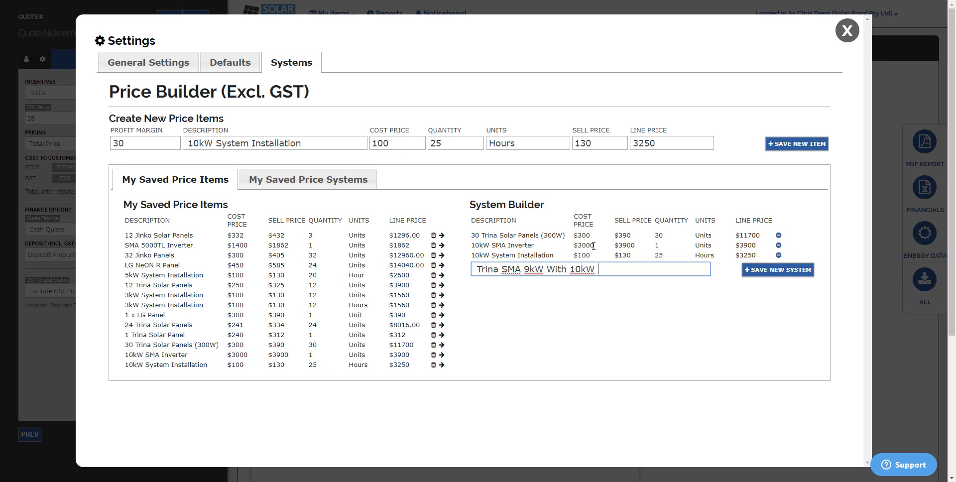
text(Inverter)
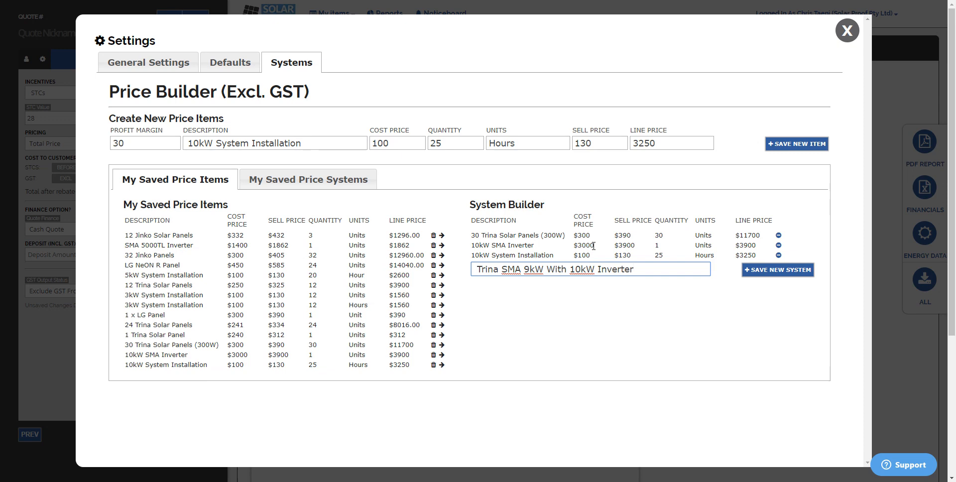
click(778, 269)
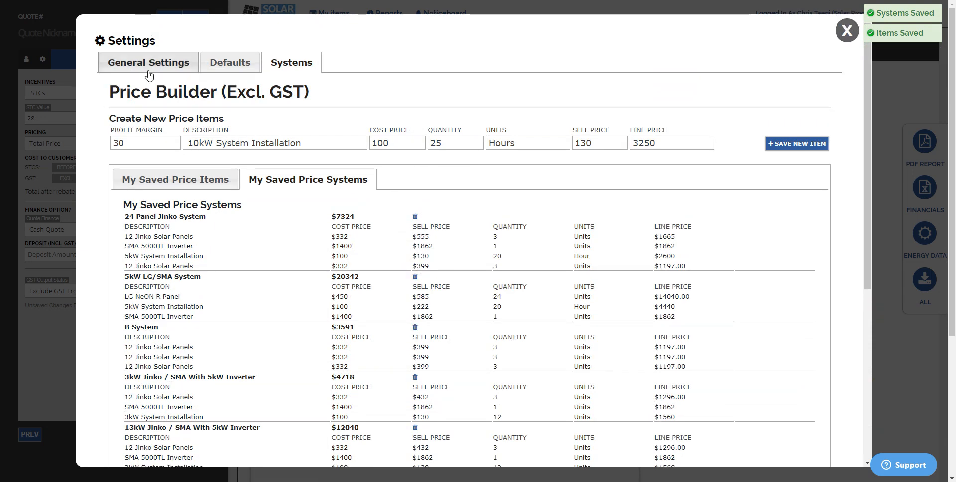
mouse_move(273, 196)
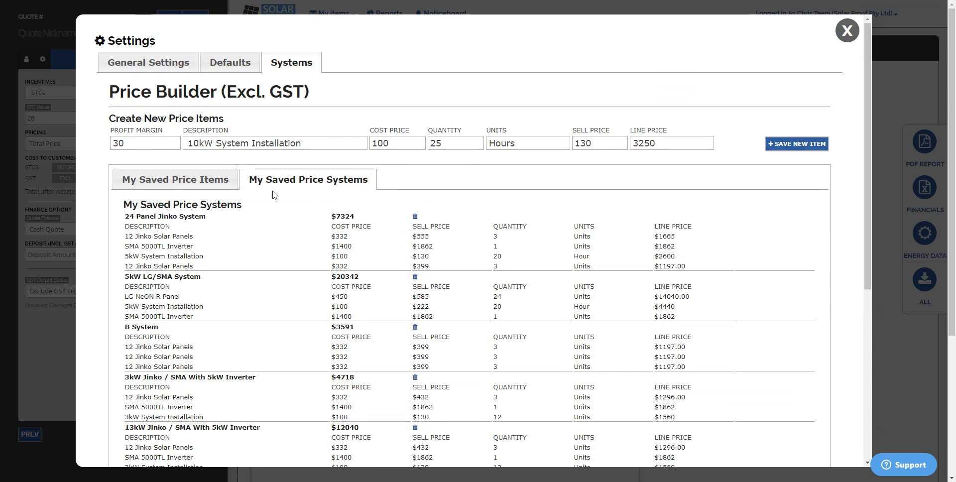
click(175, 179)
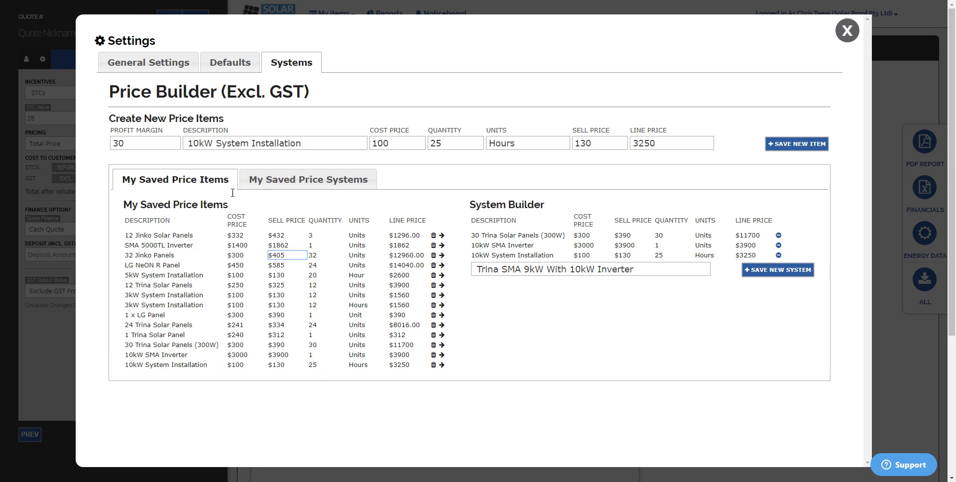
click(777, 269)
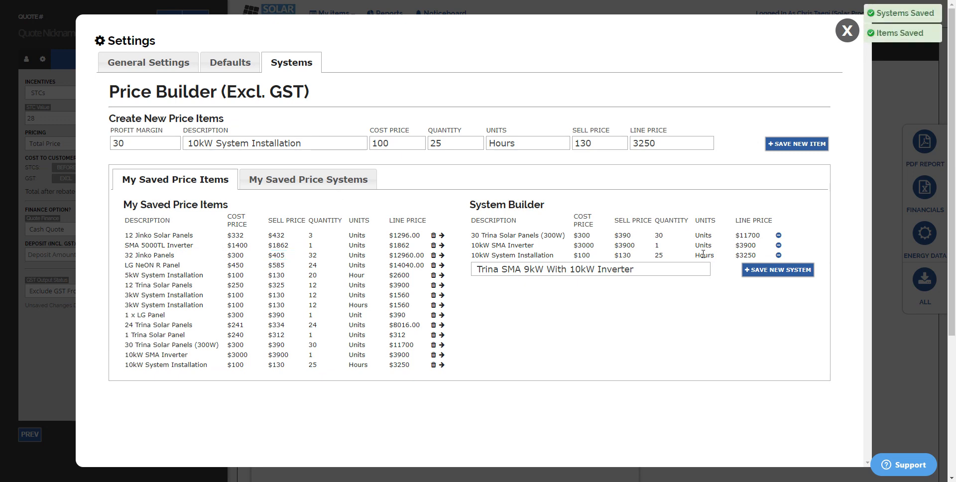
mouse_move(812, 50)
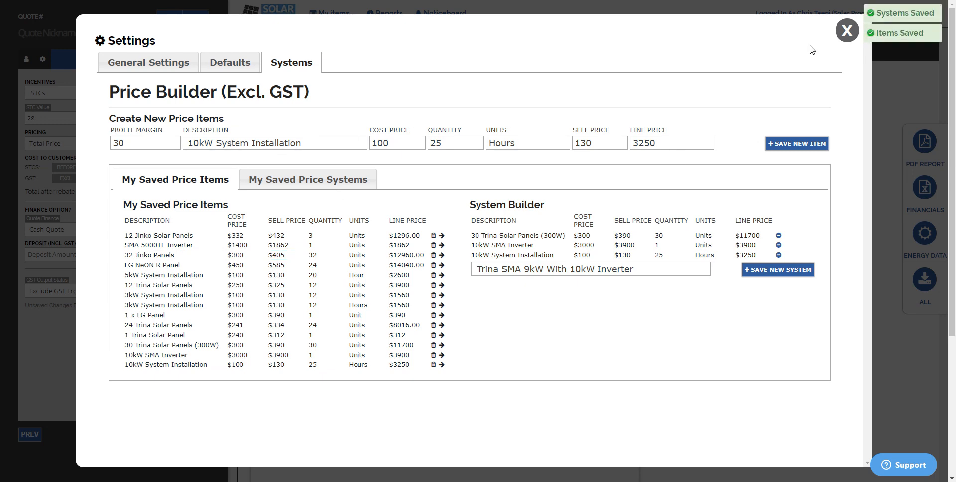
Step: Close Settings and open the quote's Price Builder
click(847, 31)
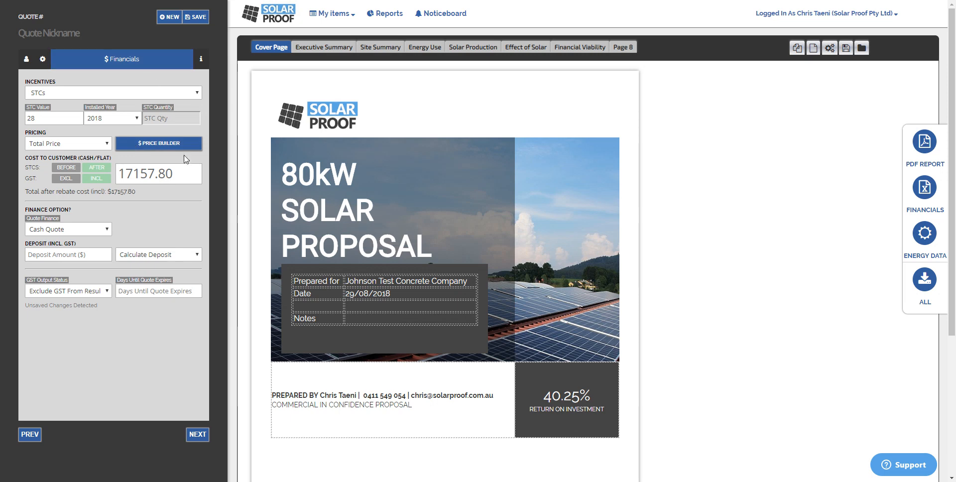
mouse_move(149, 161)
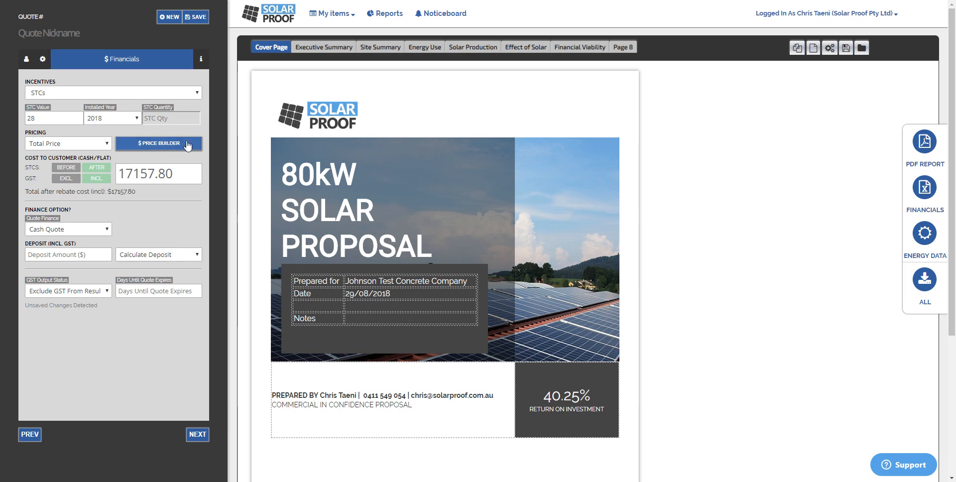
click(158, 143)
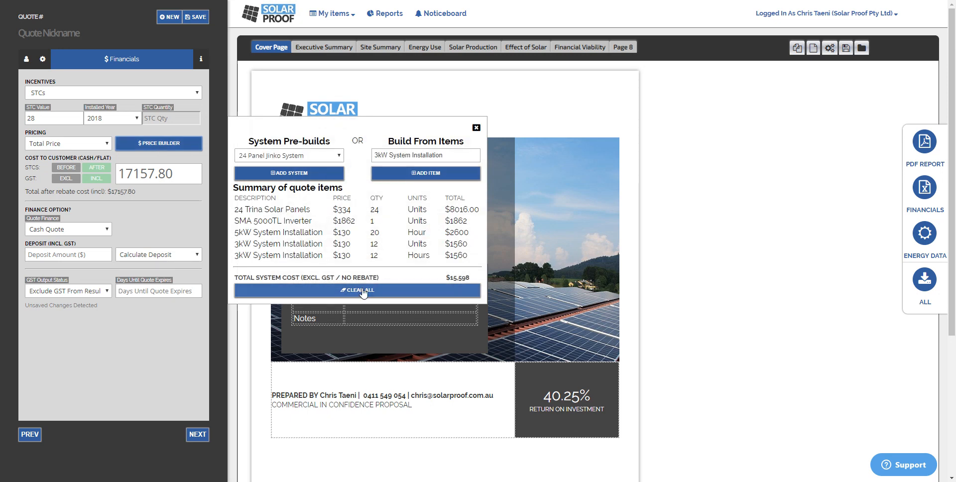
Step: Clear all quote items and add the Trina SMA 9kW With 10kW Inverter pre-build
click(358, 291)
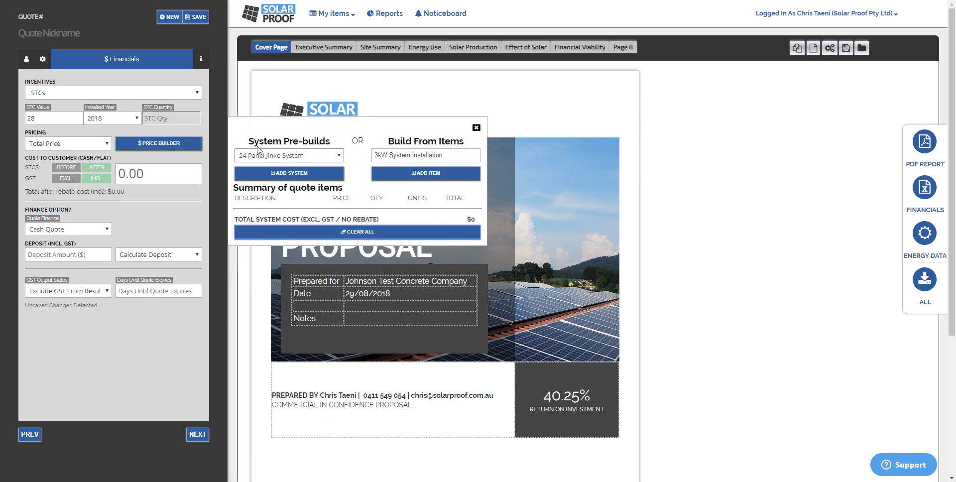
click(288, 155)
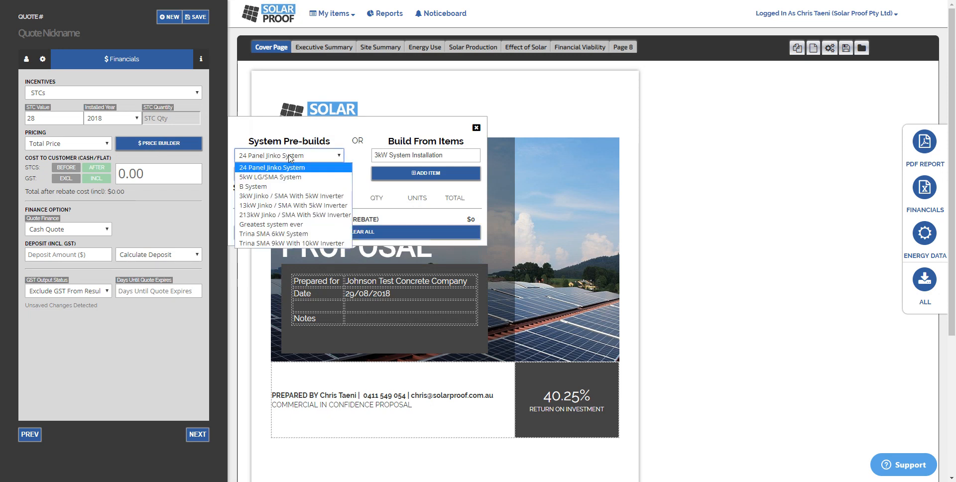
click(288, 168)
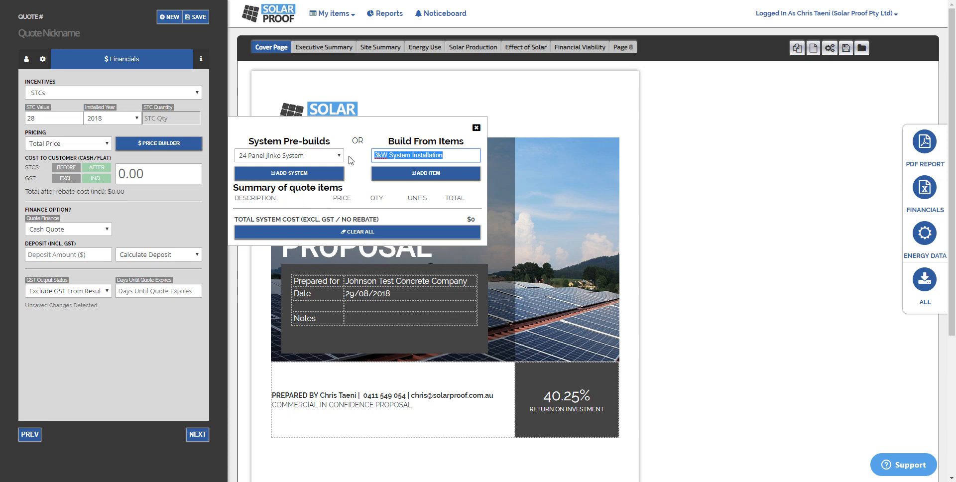
click(288, 155)
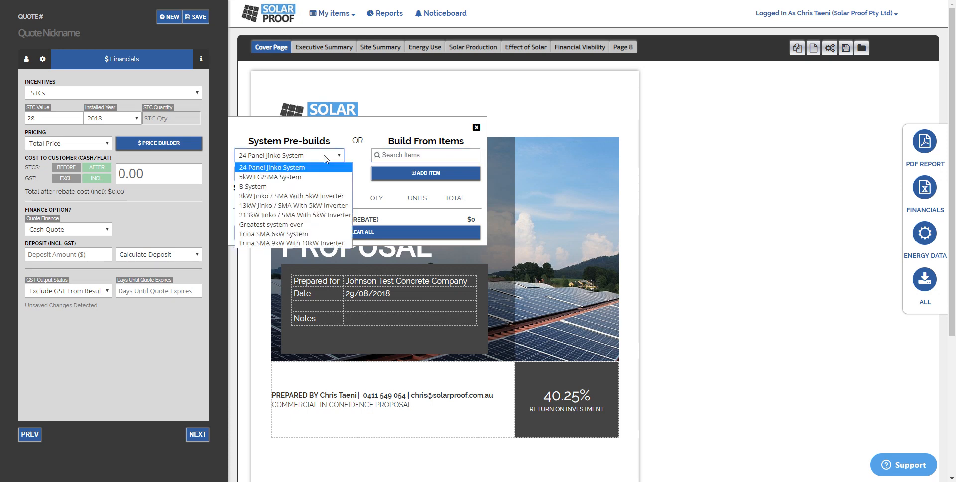
click(292, 244)
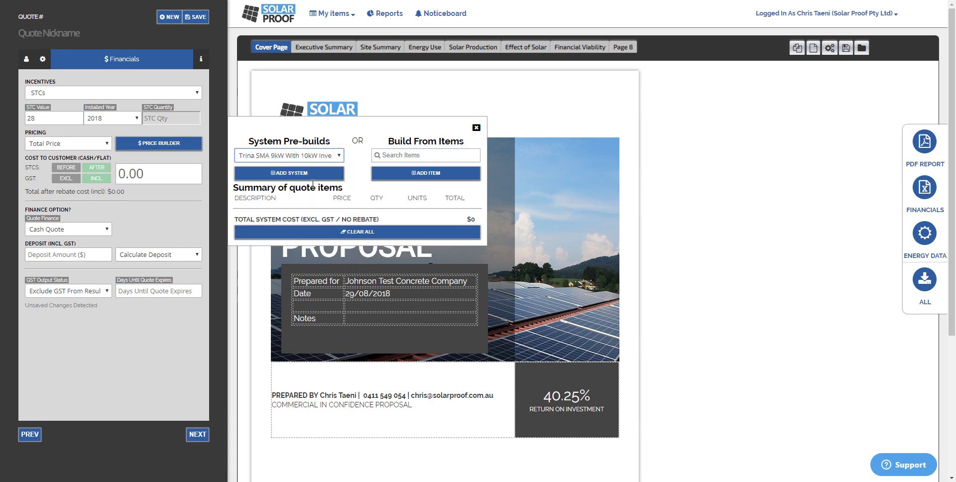
click(289, 173)
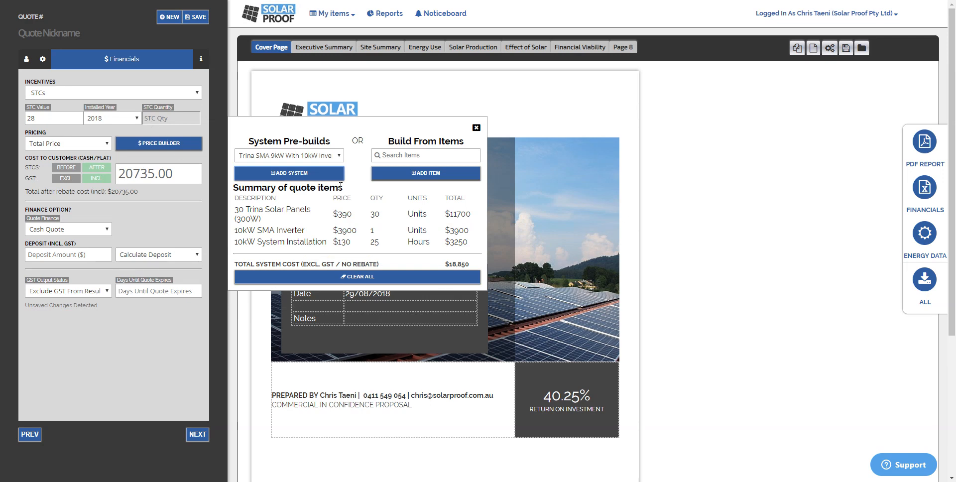
Step: Add a second 10kW System Installation item, bringing the total to $22,100, and close the builder
click(425, 155)
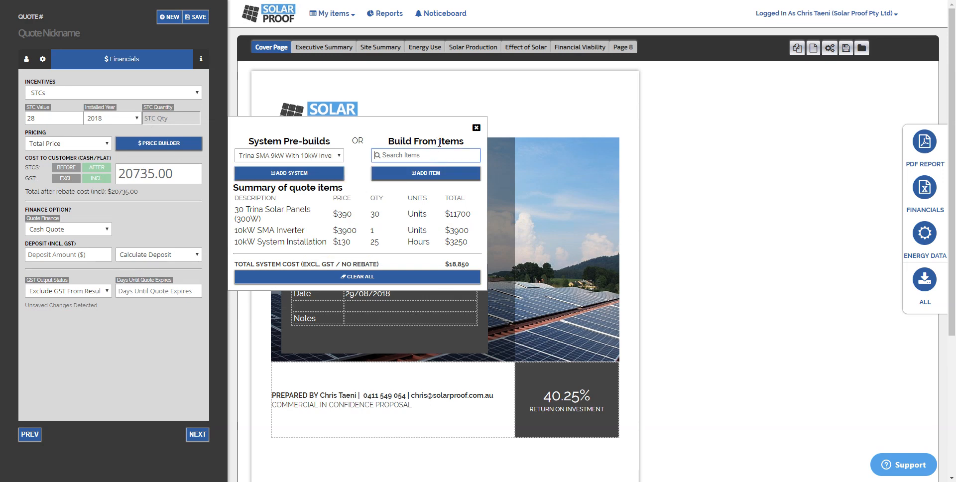
text(inst)
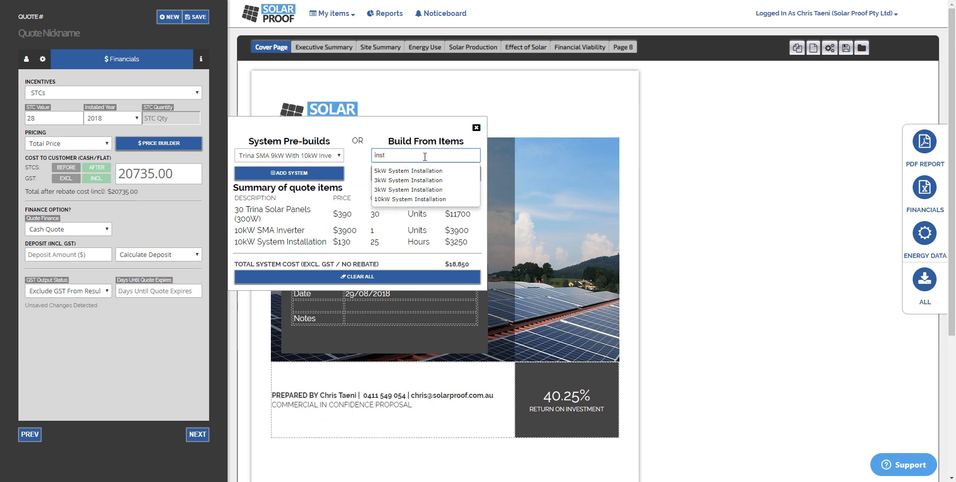
click(410, 200)
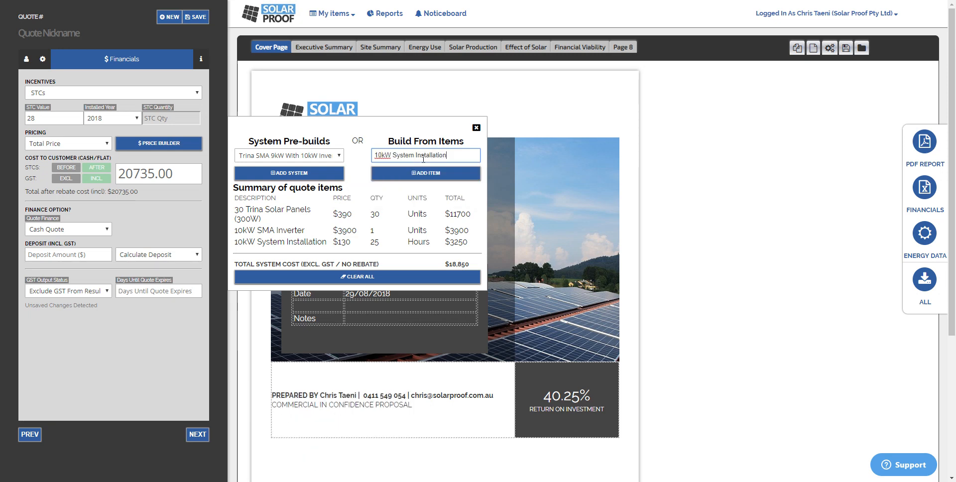
click(426, 173)
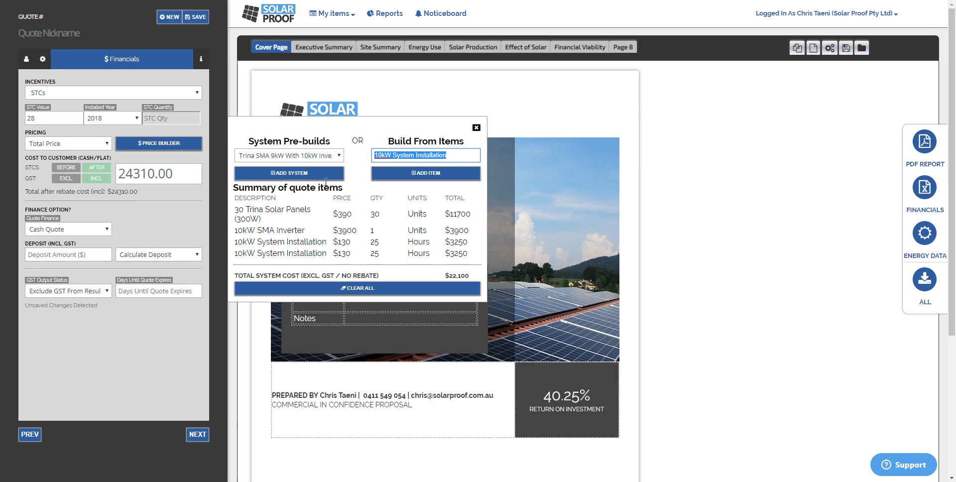
mouse_move(442, 131)
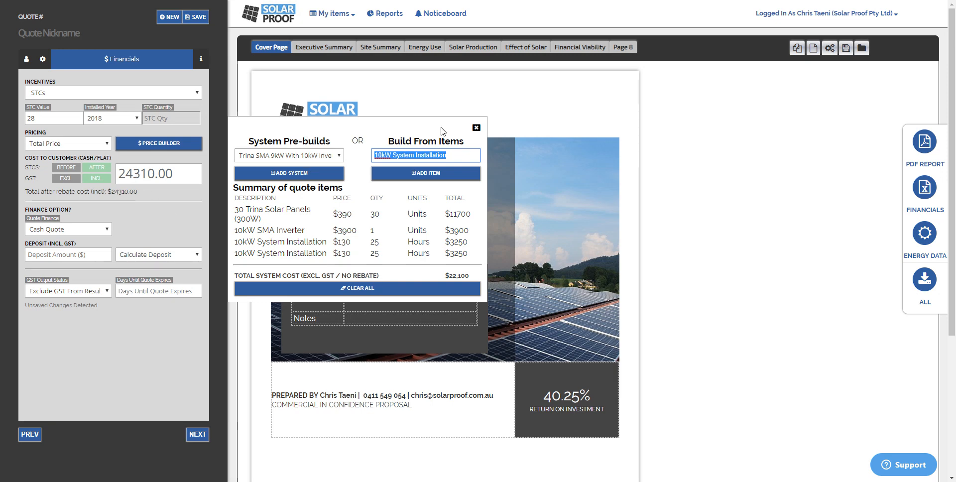
click(476, 128)
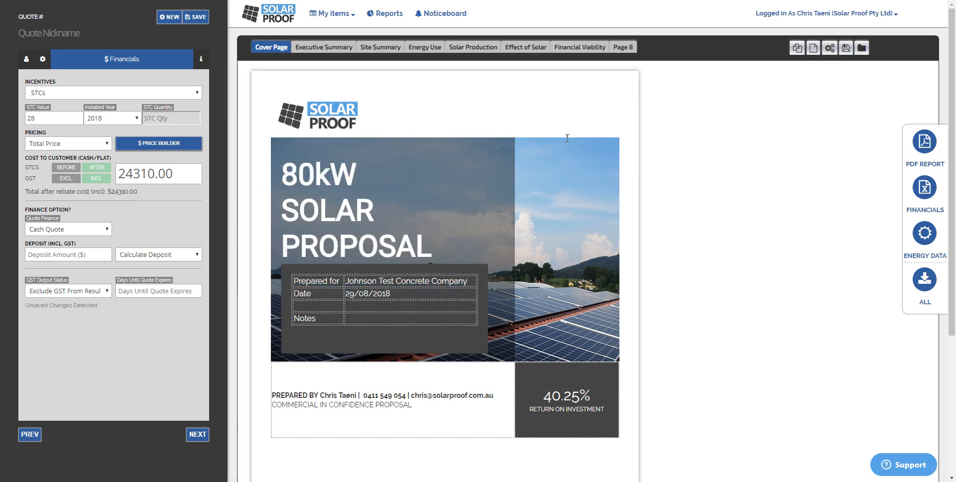